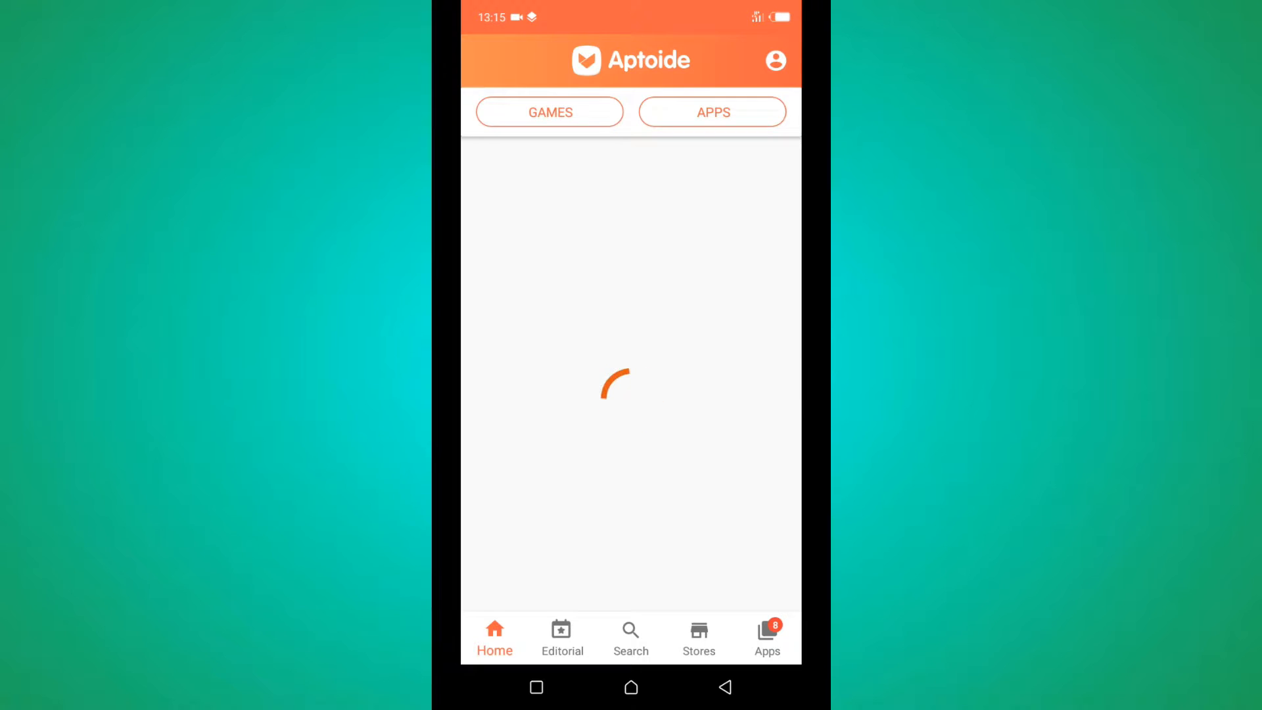
- Search Aptoide for 'virtualdjremote', correcting typos so matching suggestions appear
{"action": "left_click", "coordinate": [629, 637]}
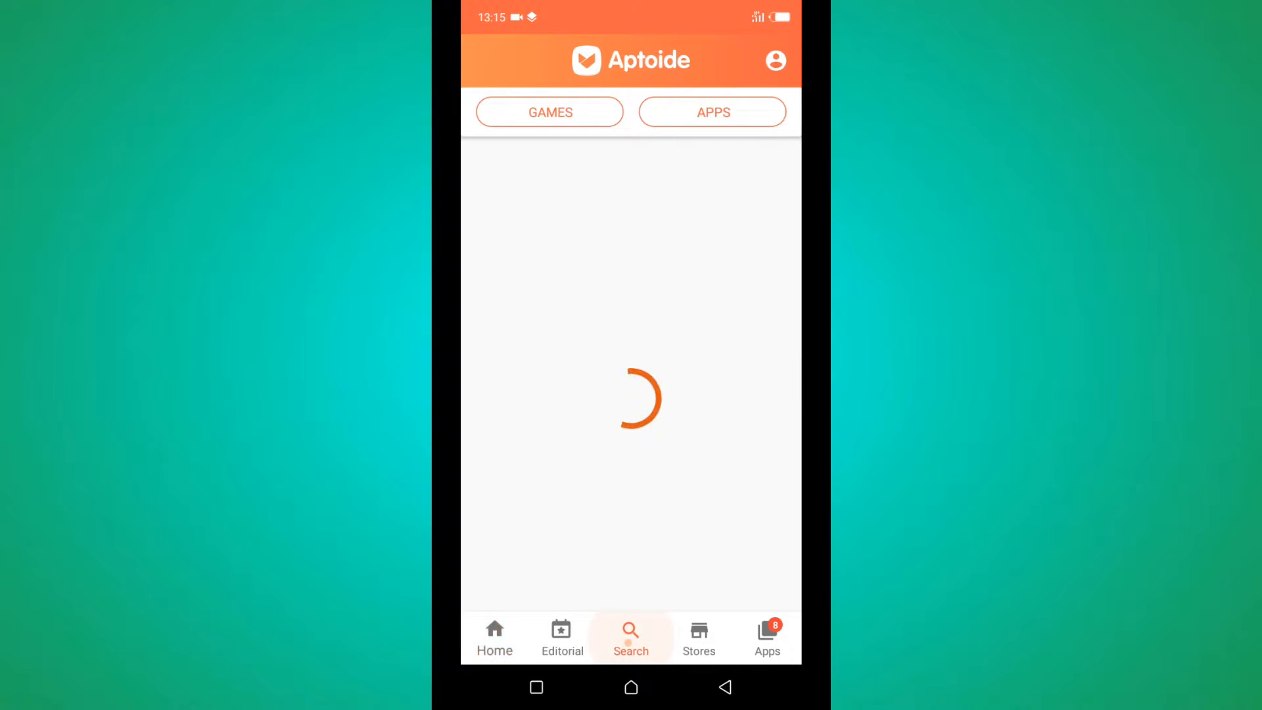
{"action": "left_click", "coordinate": [630, 636]}
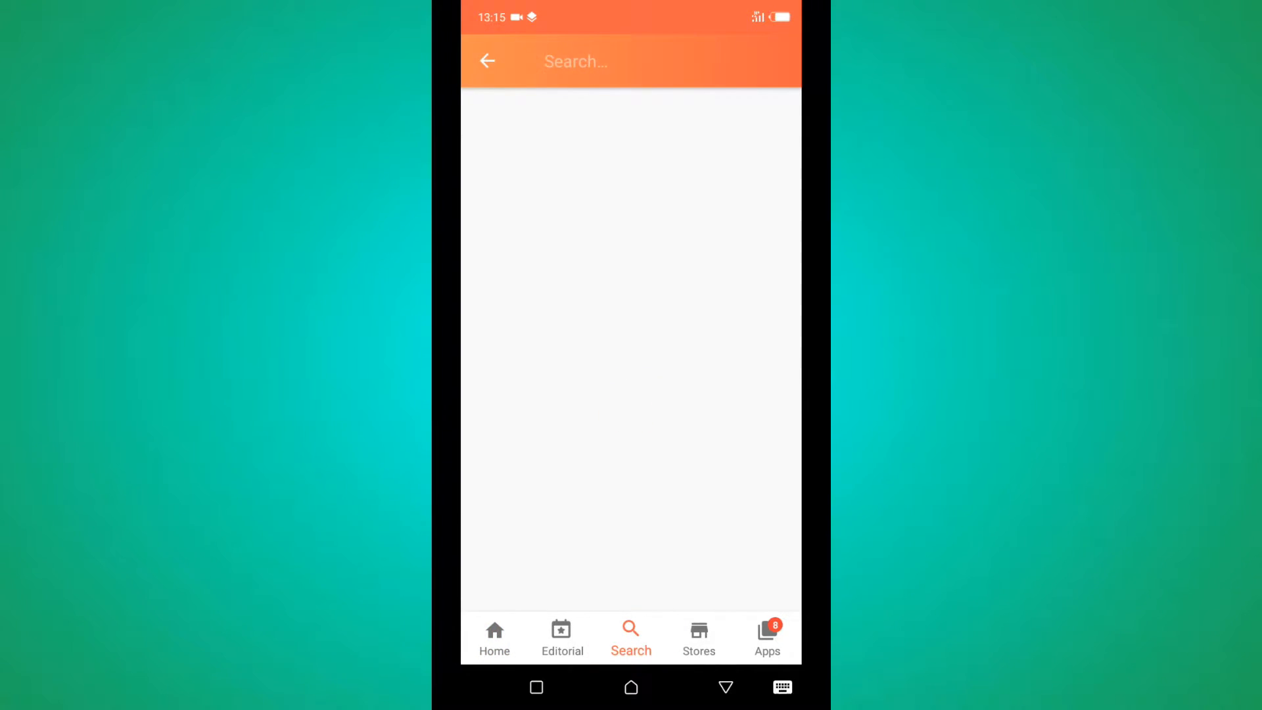
{"action": "left_click", "coordinate": [630, 62]}
{"action": "type", "text": "virtualdjre; o"}
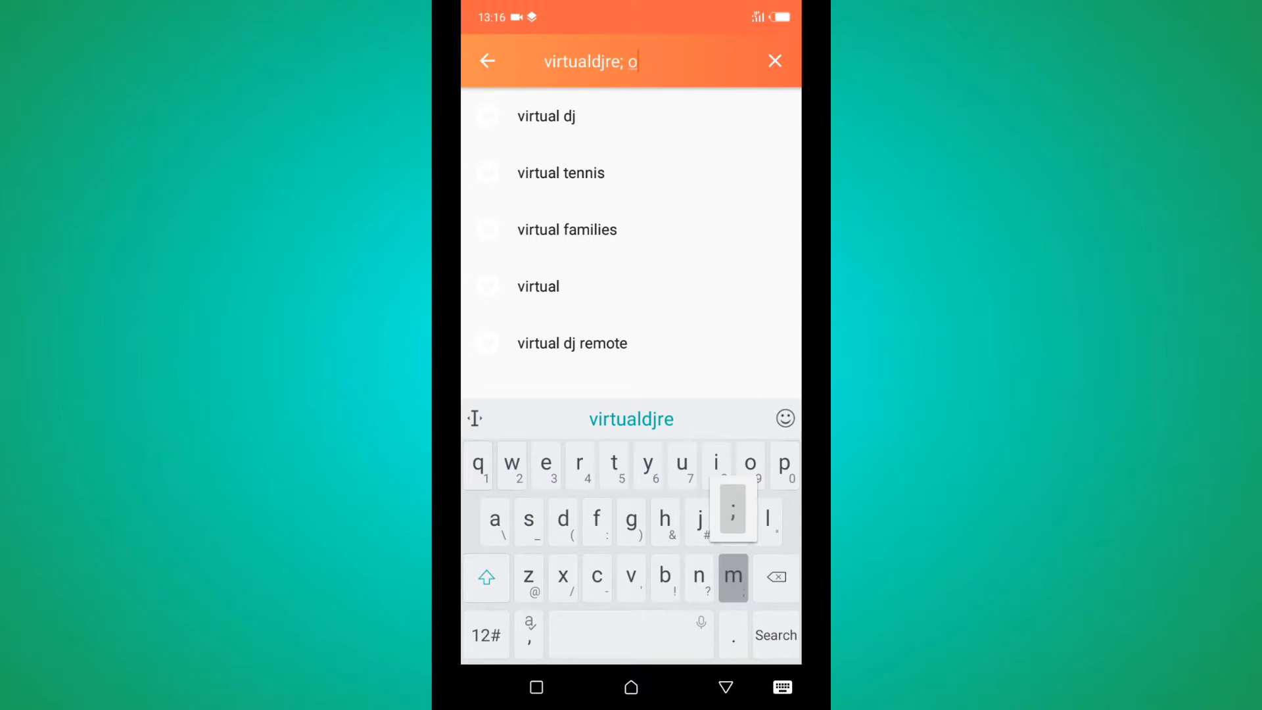
{"action": "left_click", "coordinate": [774, 577]}
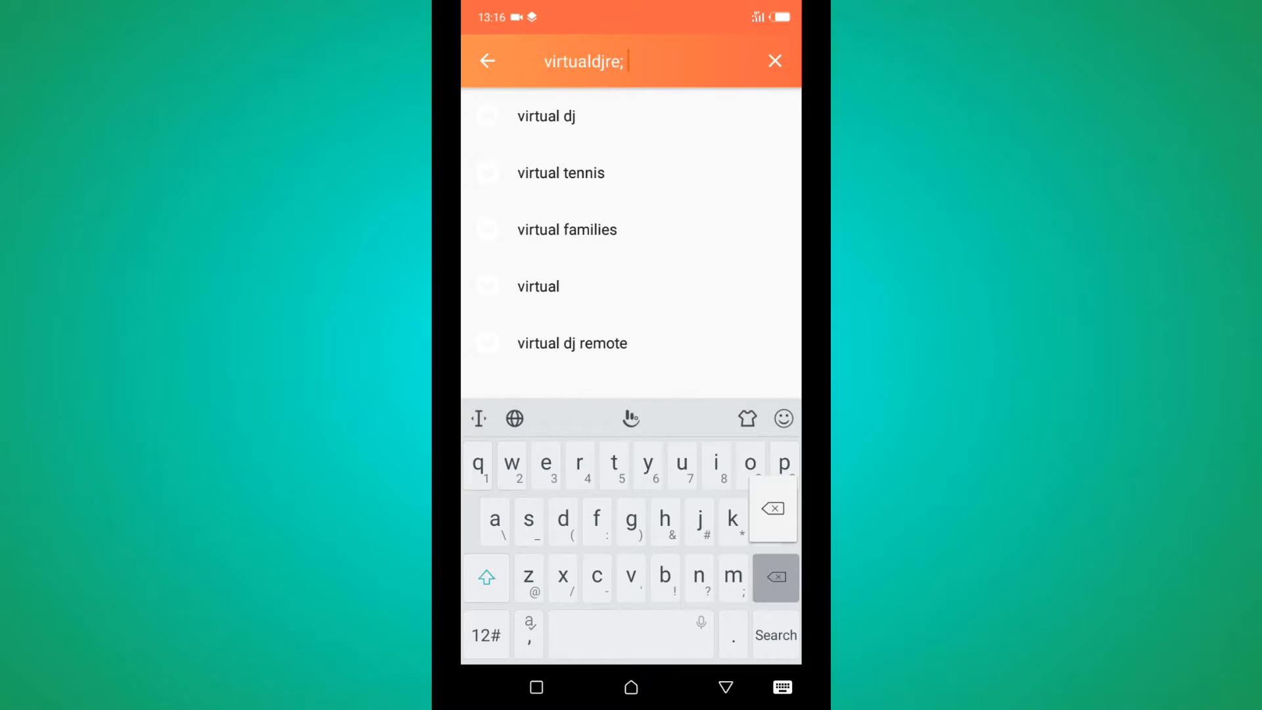
{"action": "left_click", "coordinate": [775, 577]}
{"action": "type", "text": "mo"}
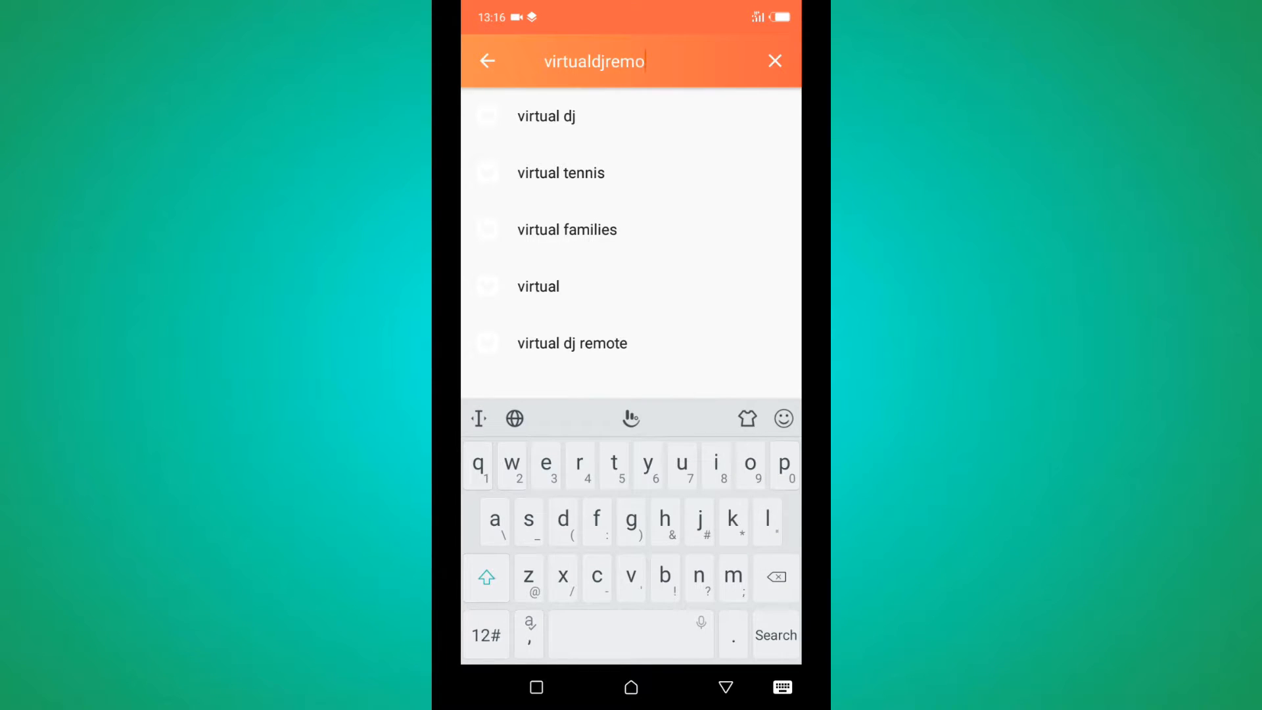
{"action": "type", "text": "te"}
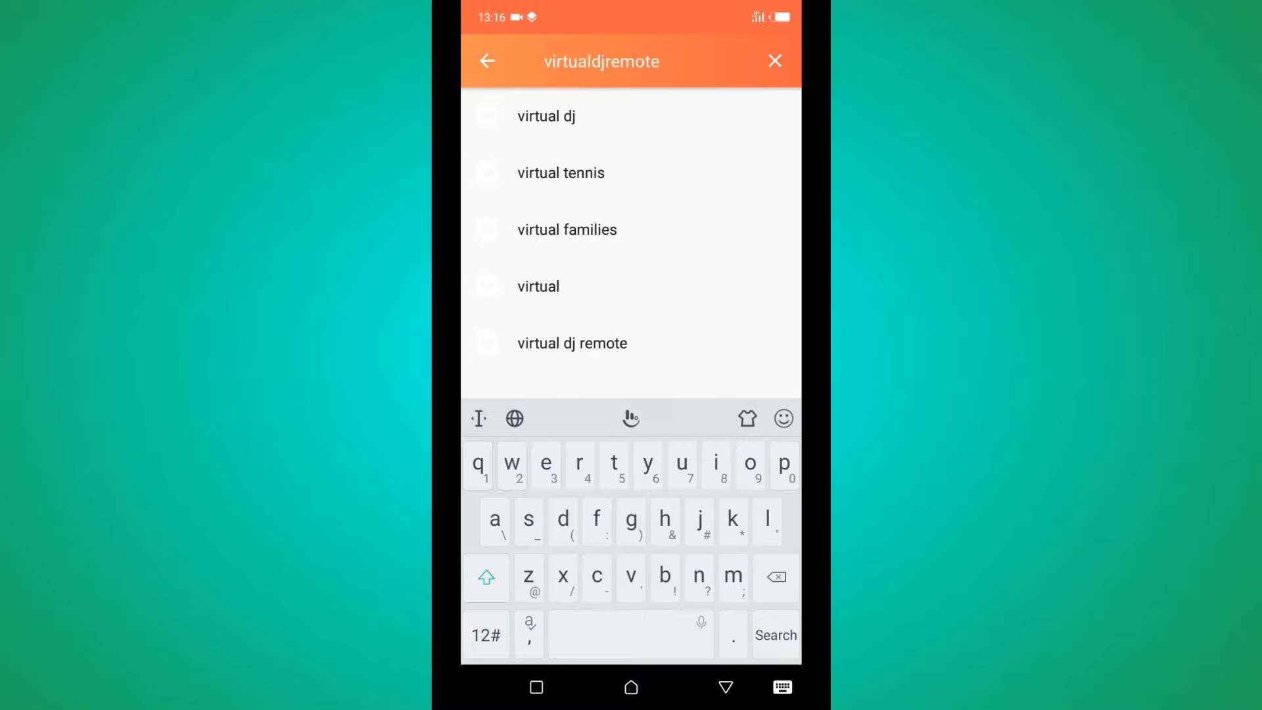
- Run the search and install VirtualDJRemote from its result page
{"action": "left_click", "coordinate": [774, 62]}
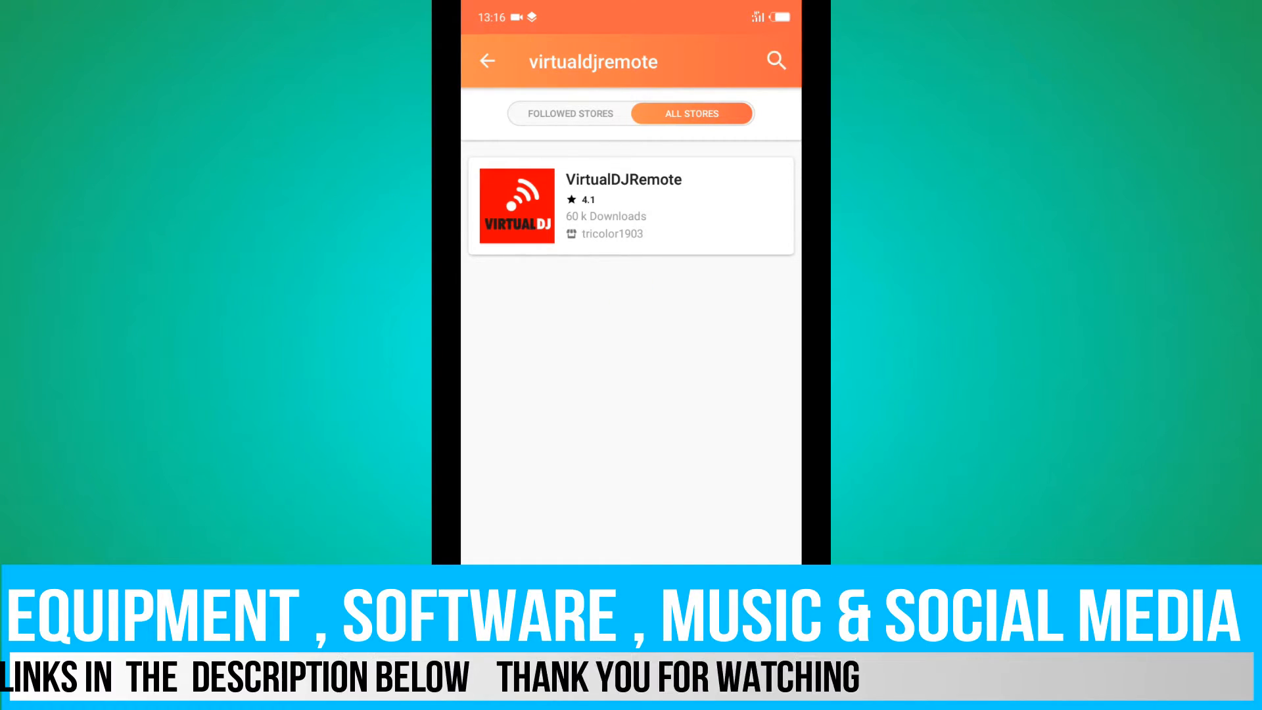
{"action": "left_click", "coordinate": [630, 205]}
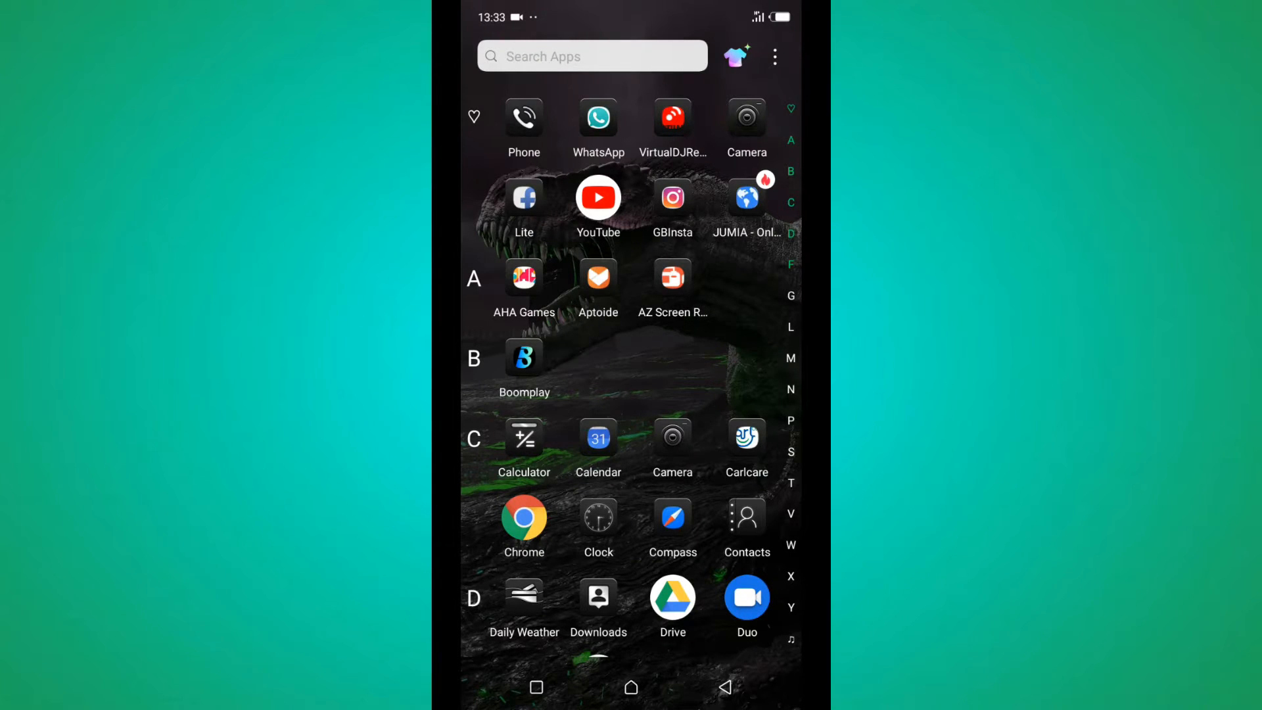
- Launch VirtualDJRemote from the app drawer's V section
{"action": "scroll", "scroll_direction": "down", "scroll_amount": 3}
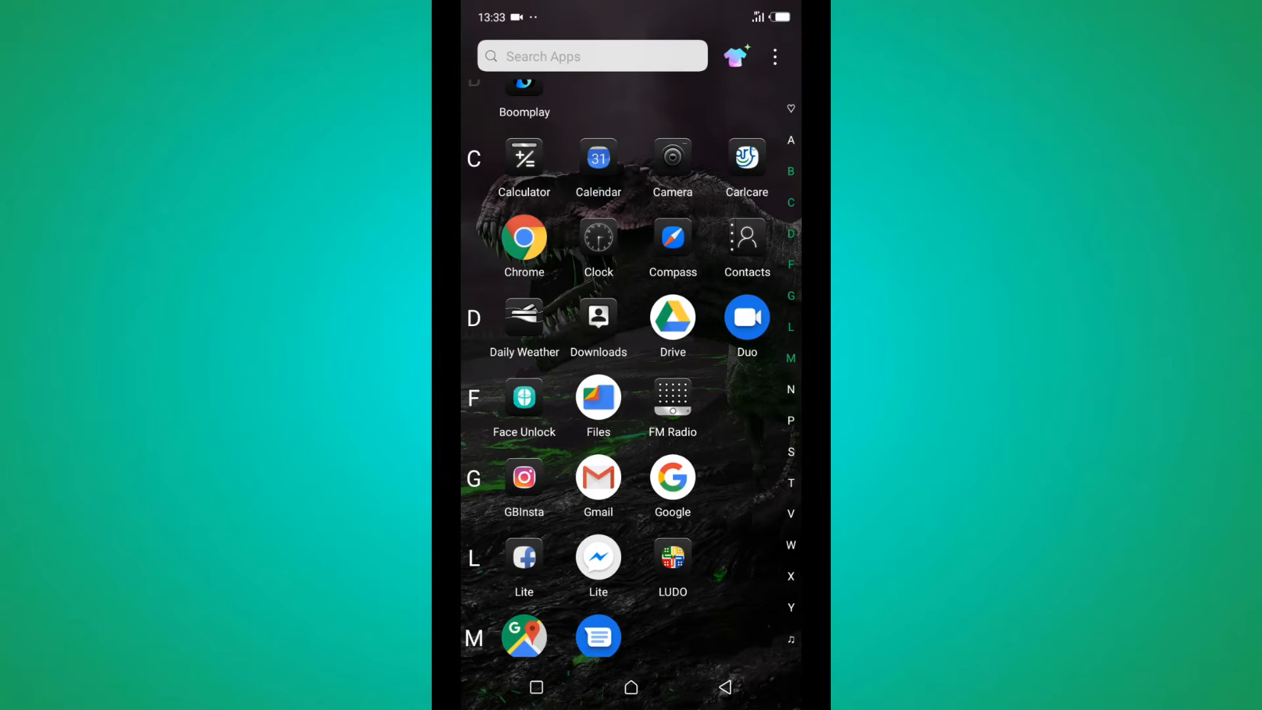
{"action": "scroll", "scroll_direction": "down", "scroll_amount": 3}
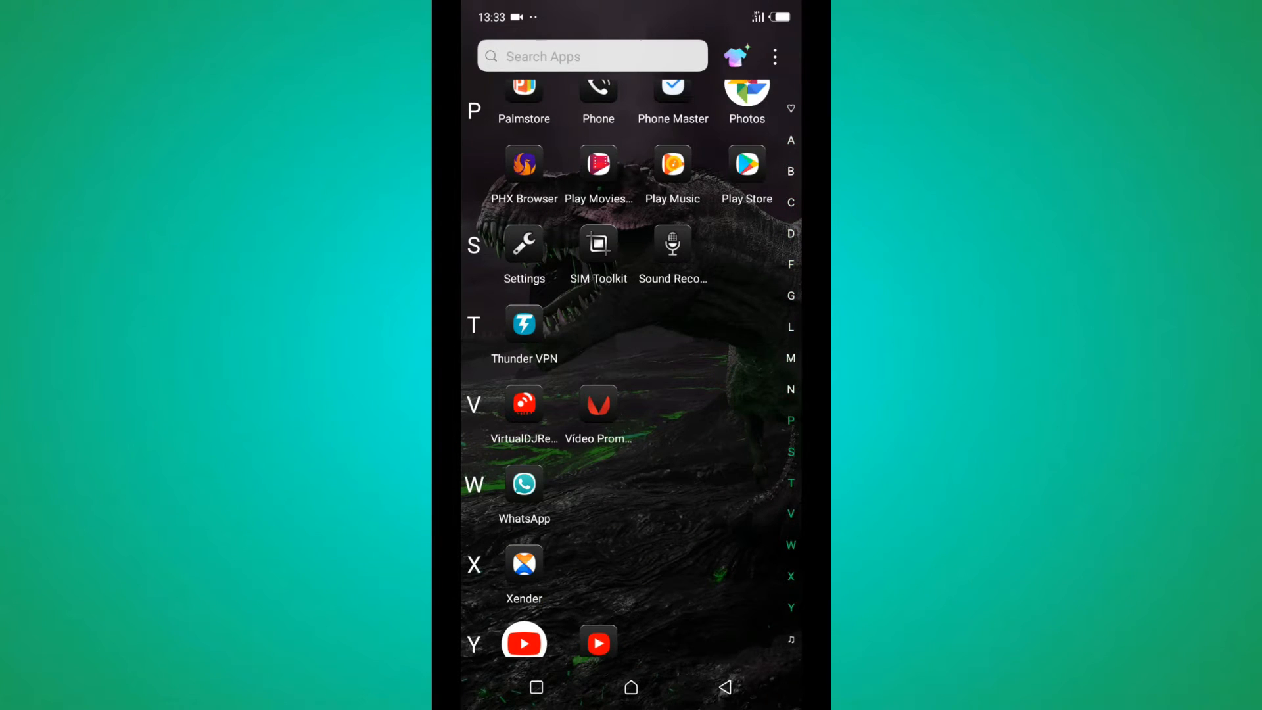
{"action": "left_click", "coordinate": [525, 402]}
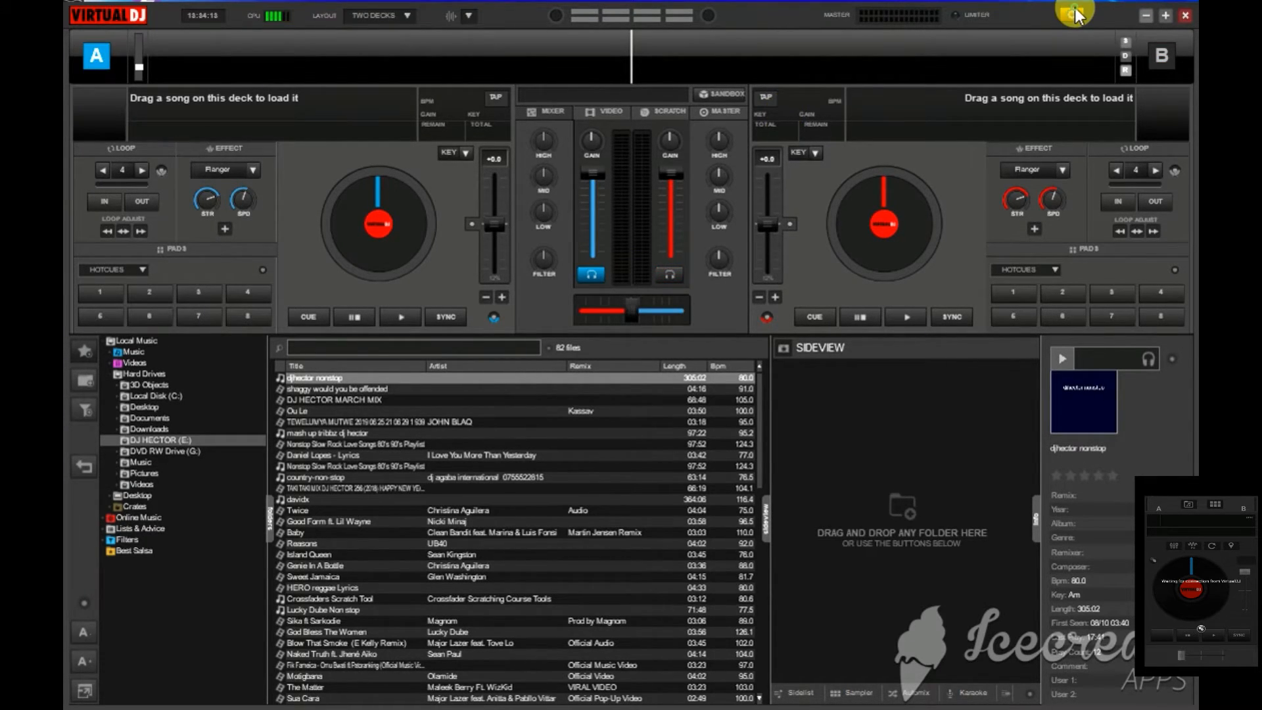
- Show VirtualDJ's Remote Devices settings listing Infinix HOT7 as waiting
{"action": "left_click", "coordinate": [1075, 12]}
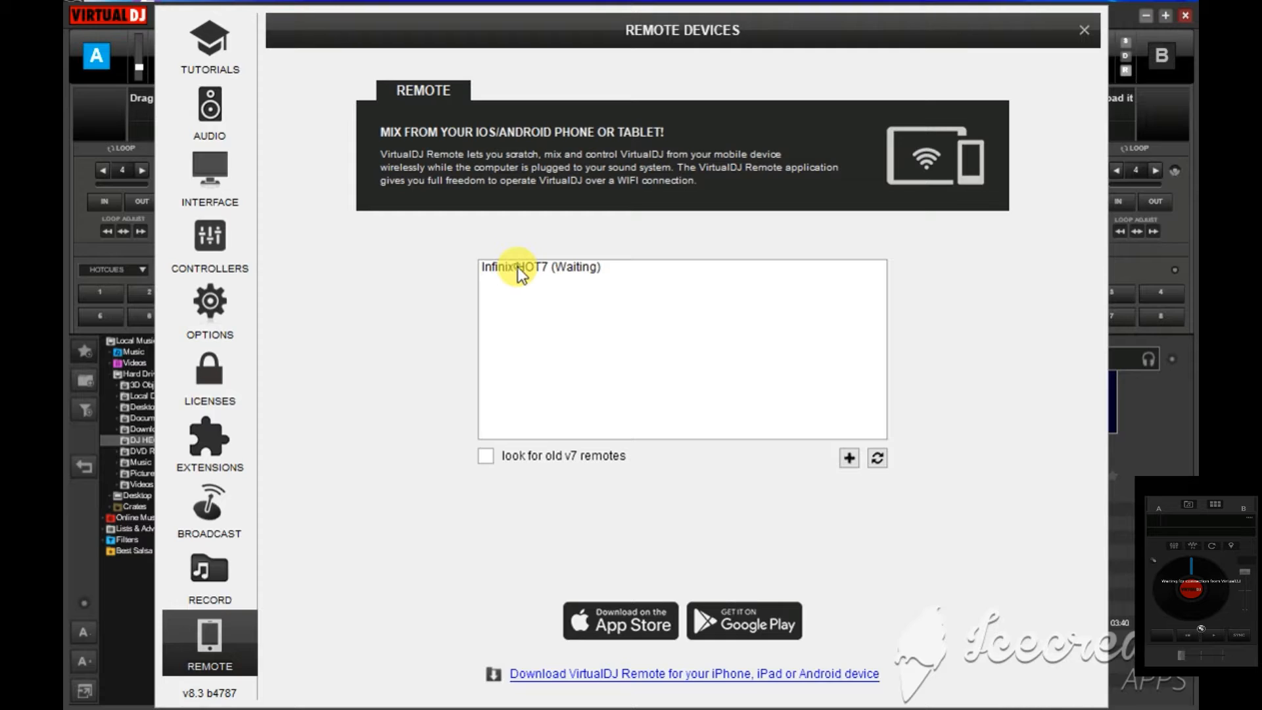
- Connect Infinix HOT7 as a remote with automatic reconnection enabled
{"action": "left_click", "coordinate": [539, 267]}
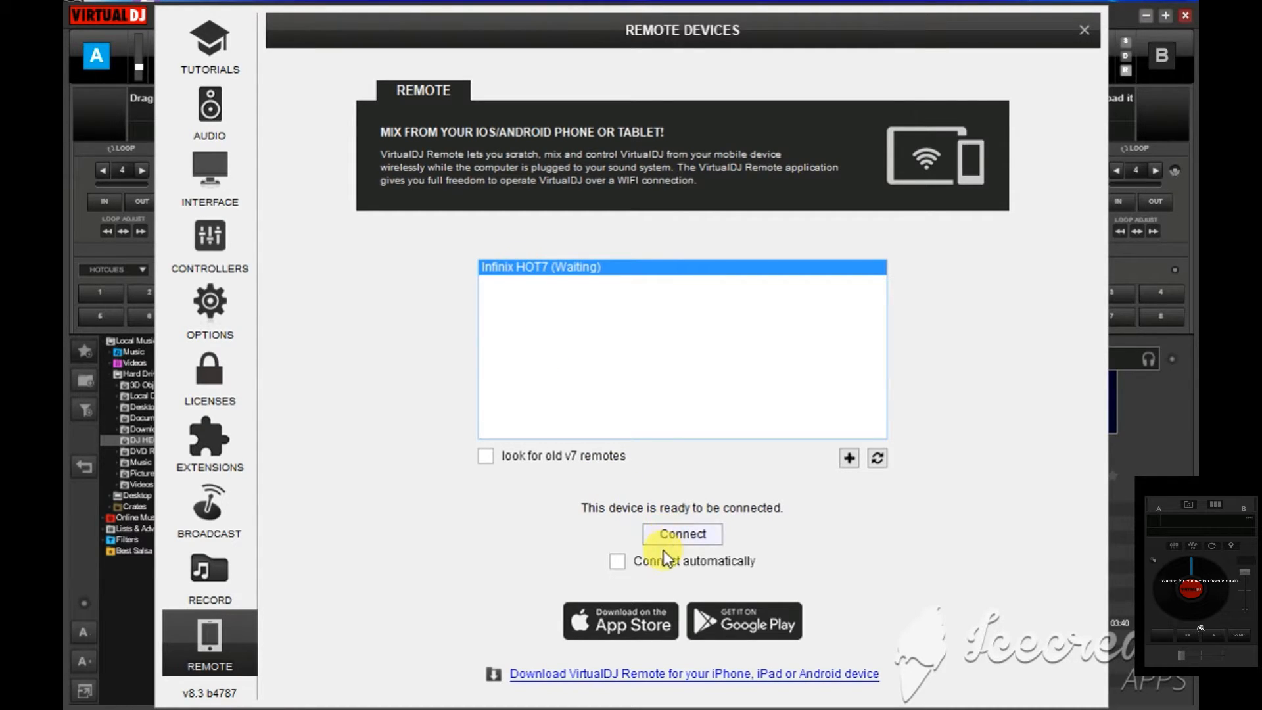
{"action": "left_click", "coordinate": [618, 561]}
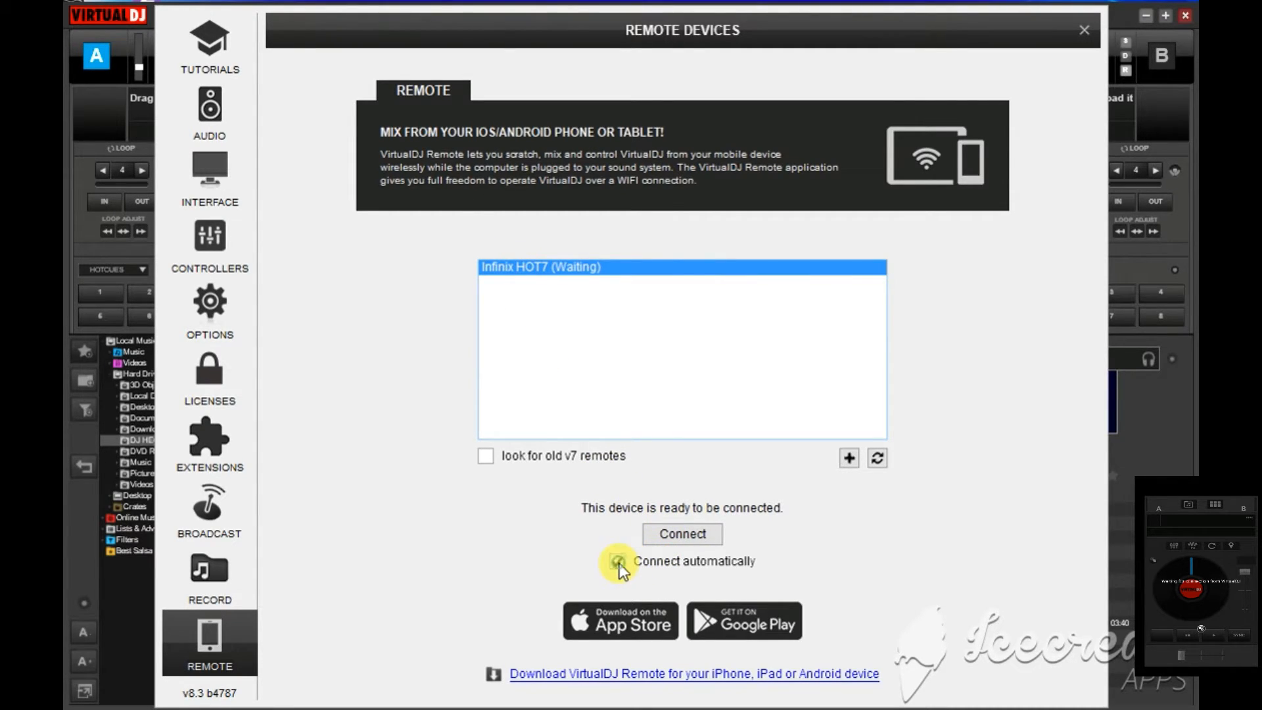
{"action": "left_click", "coordinate": [618, 562]}
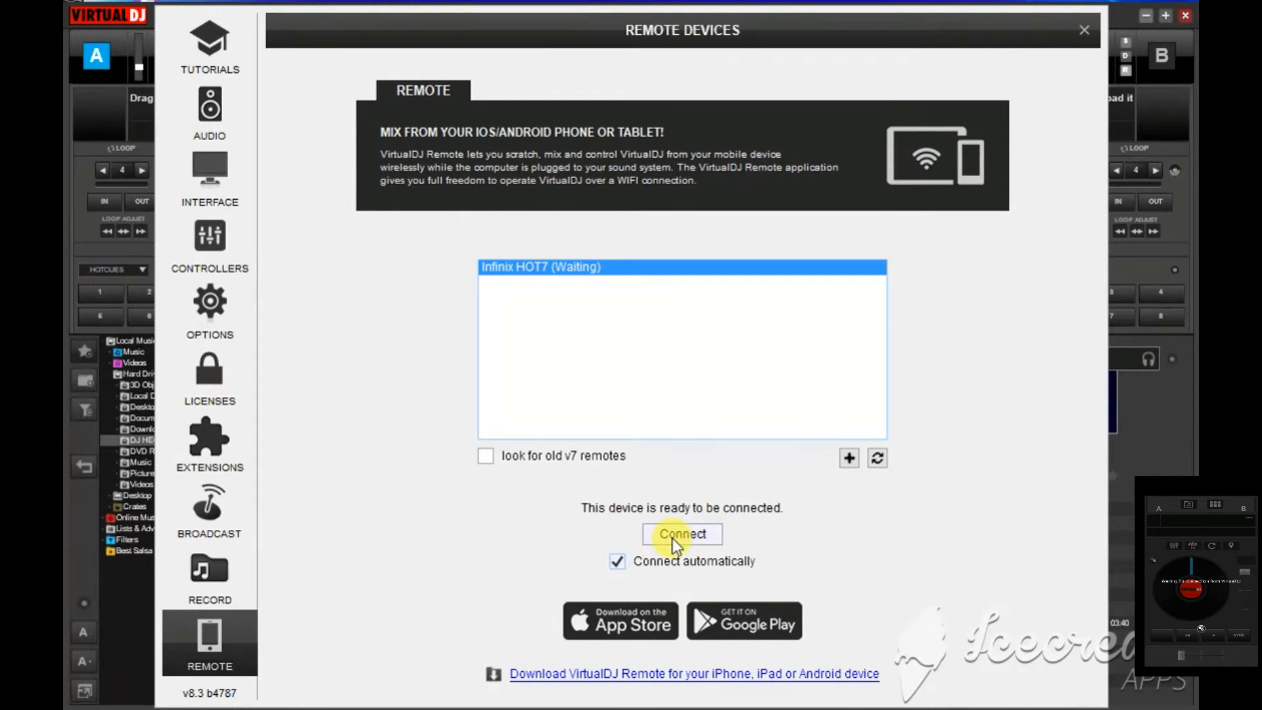
{"action": "left_click", "coordinate": [681, 534]}
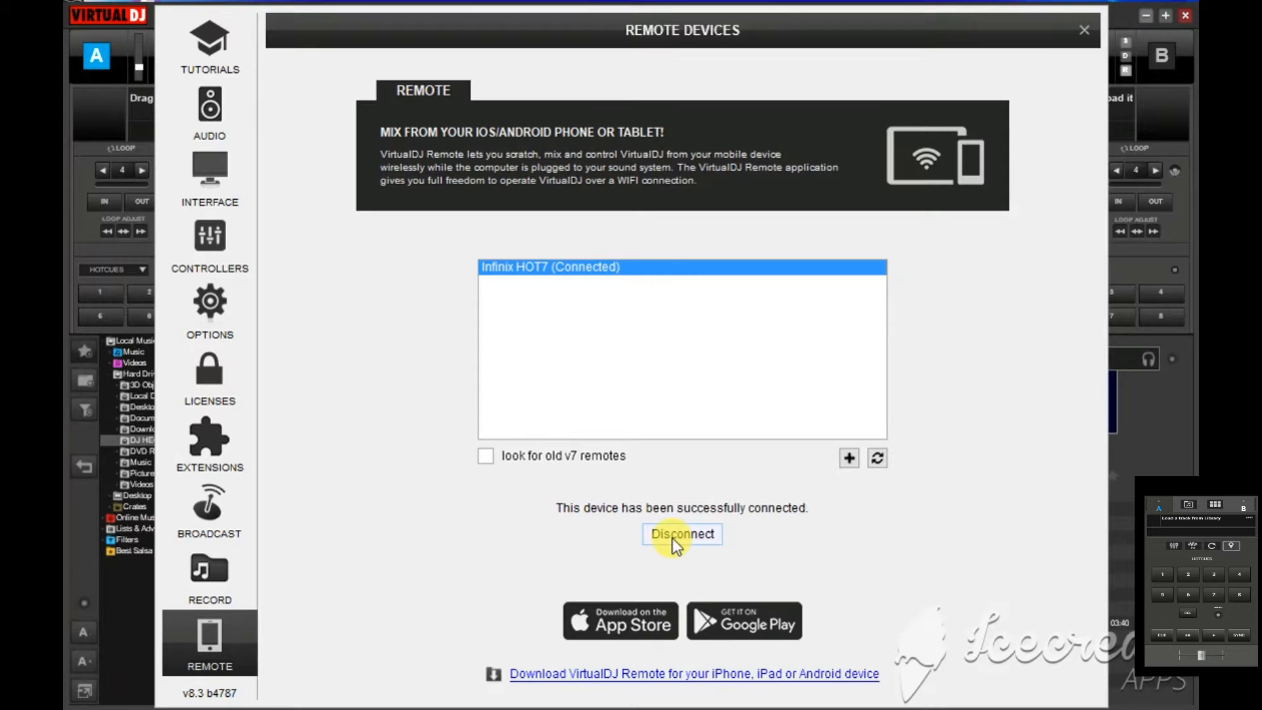
{"action": "mouse_move", "coordinate": [1084, 38]}
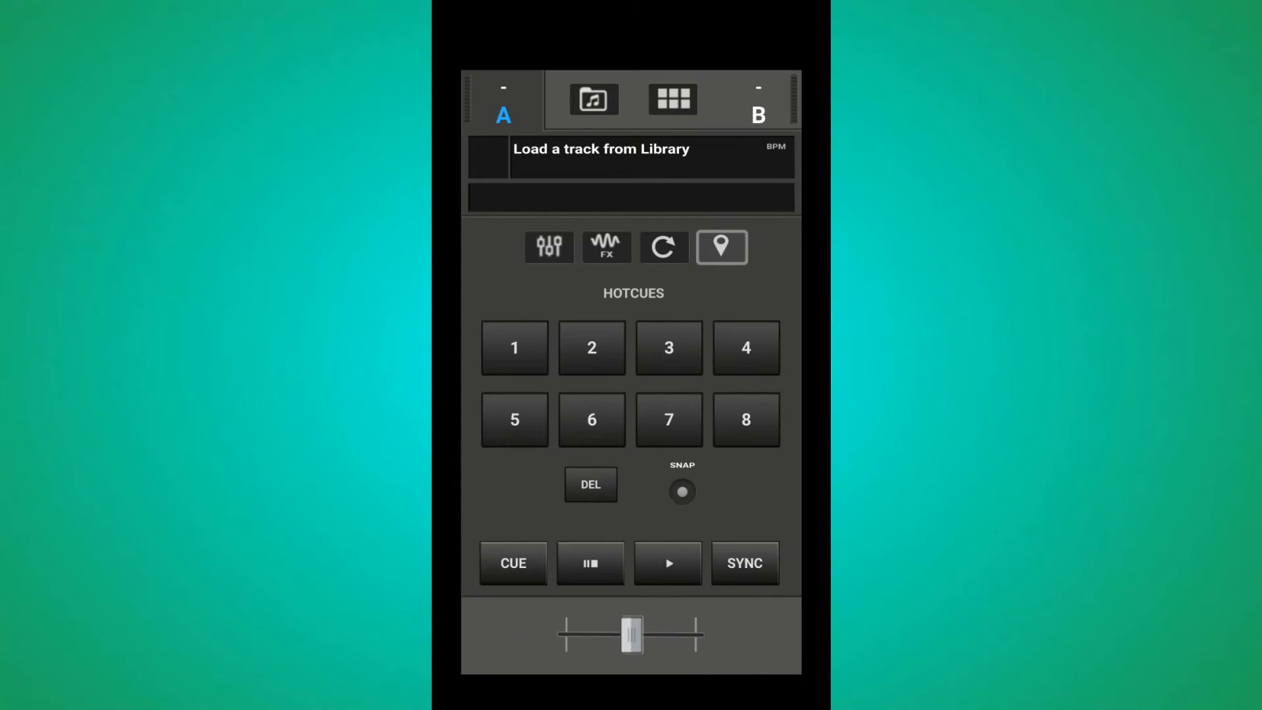
- Browse the computer's track list on the phone, then return to the sampler pads
{"action": "left_click", "coordinate": [594, 98]}
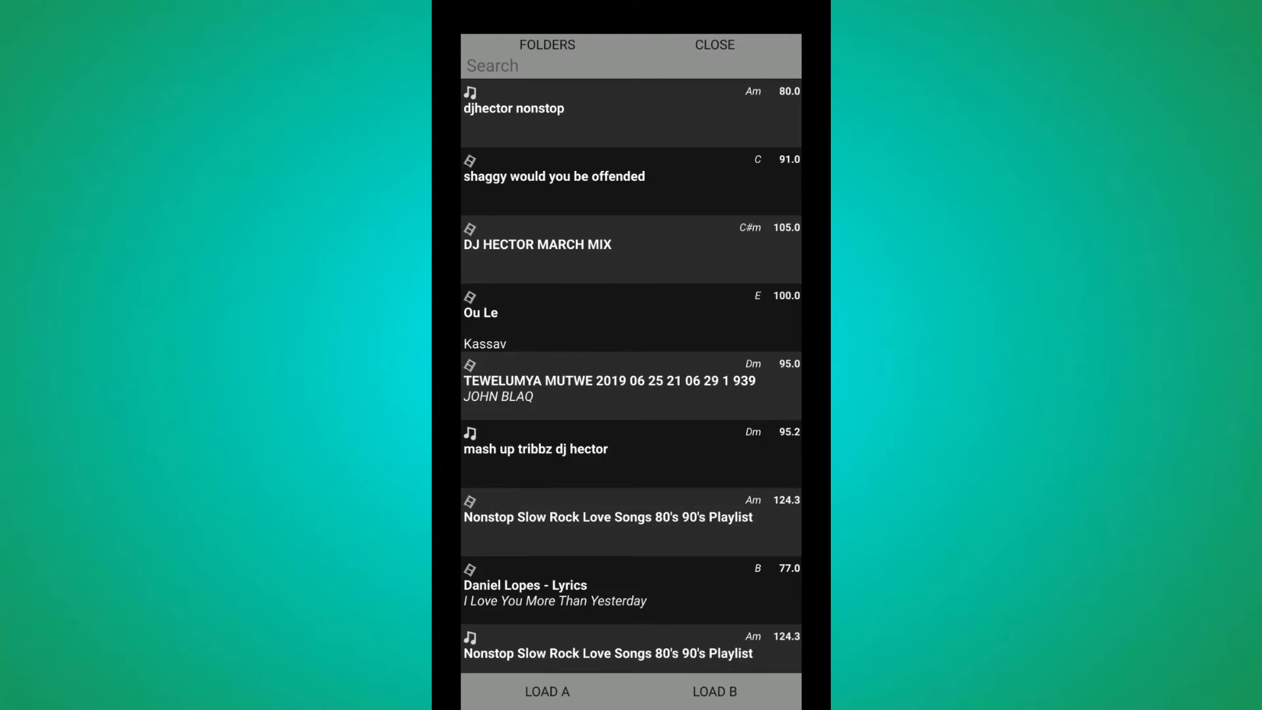
{"action": "scroll", "scroll_direction": "down", "scroll_amount": 3}
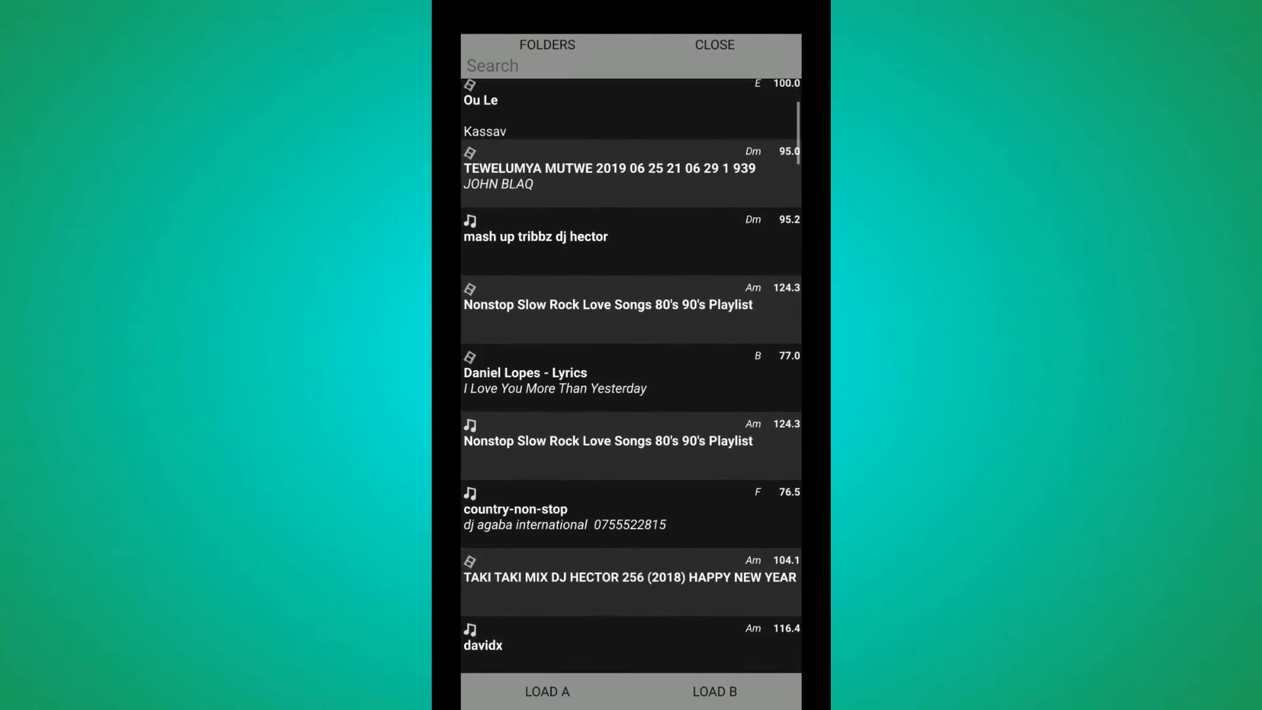
{"action": "scroll", "scroll_direction": "down", "scroll_amount": 3}
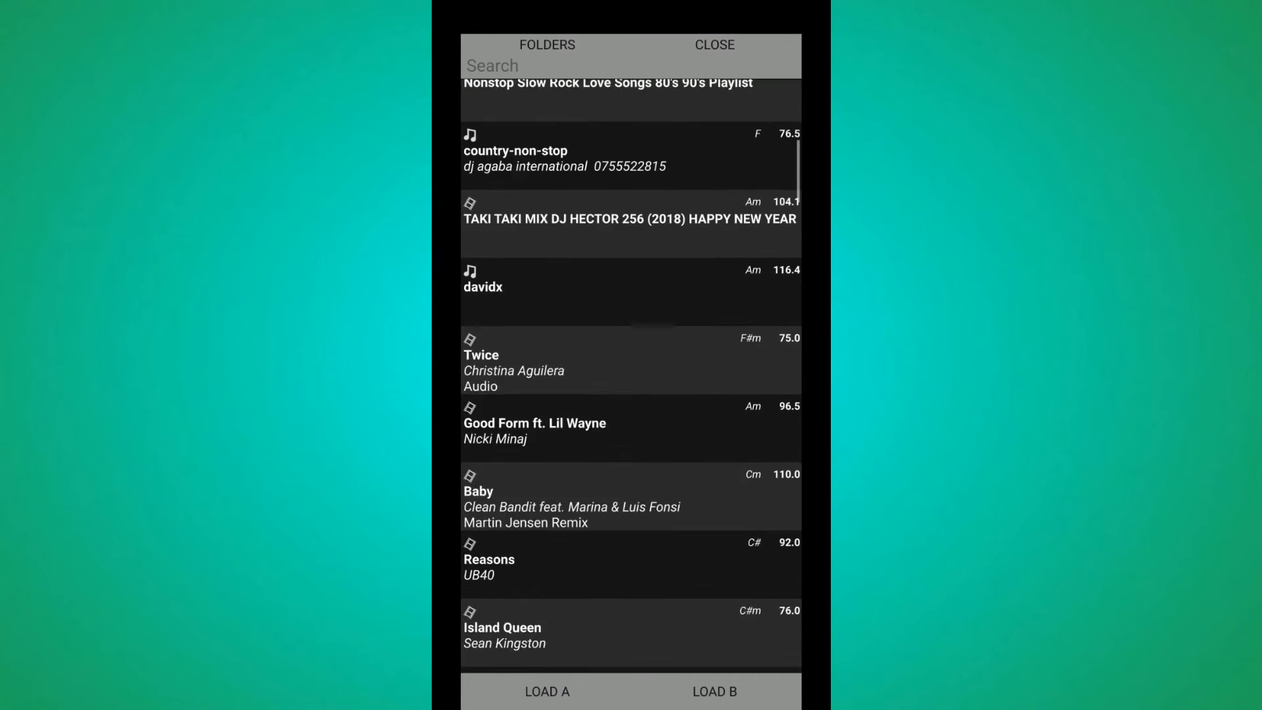
{"action": "left_click", "coordinate": [712, 44]}
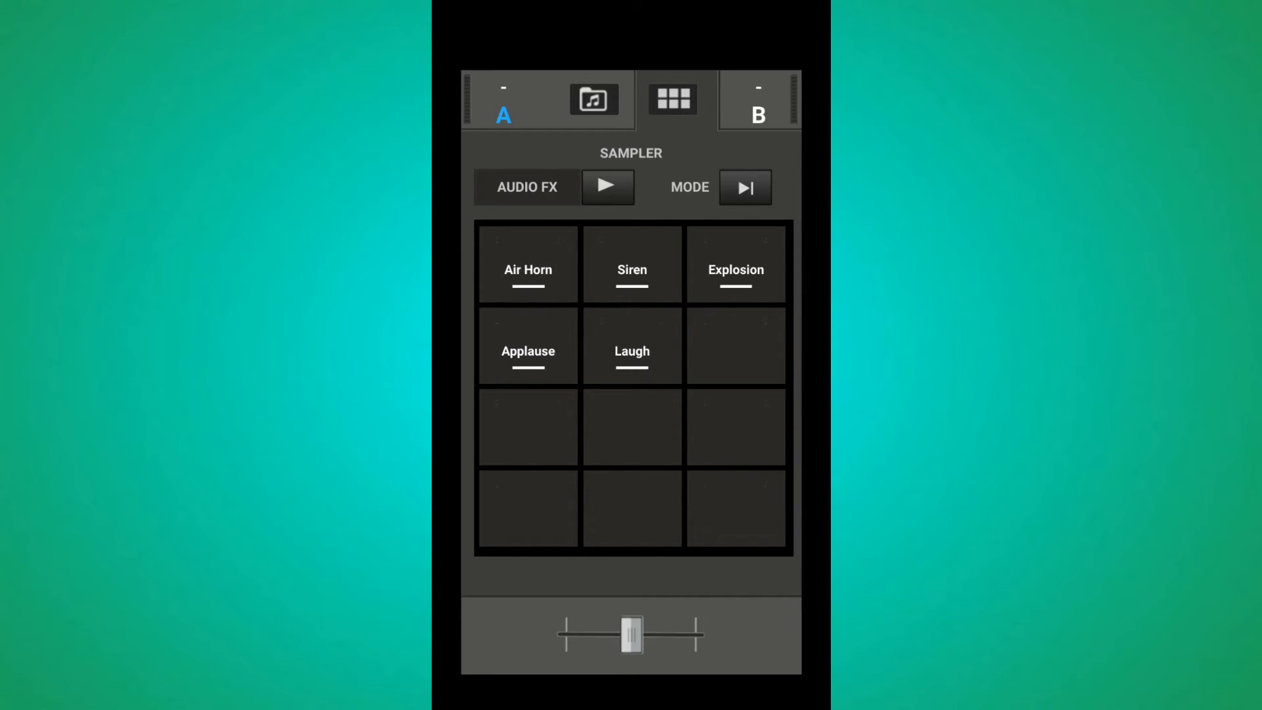
- Review deck A's hotcues, loops and flanger FX, then move the crossfader fully to deck B
{"action": "left_click", "coordinate": [758, 98]}
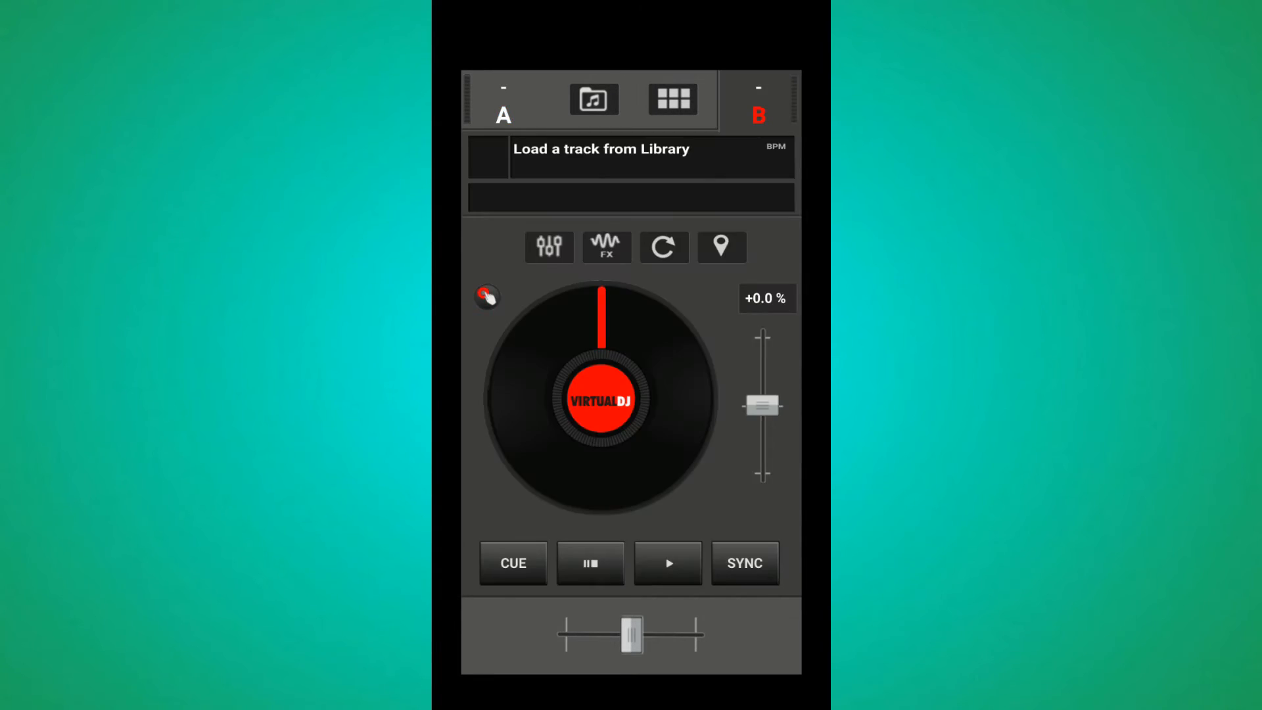
{"action": "left_click", "coordinate": [722, 247]}
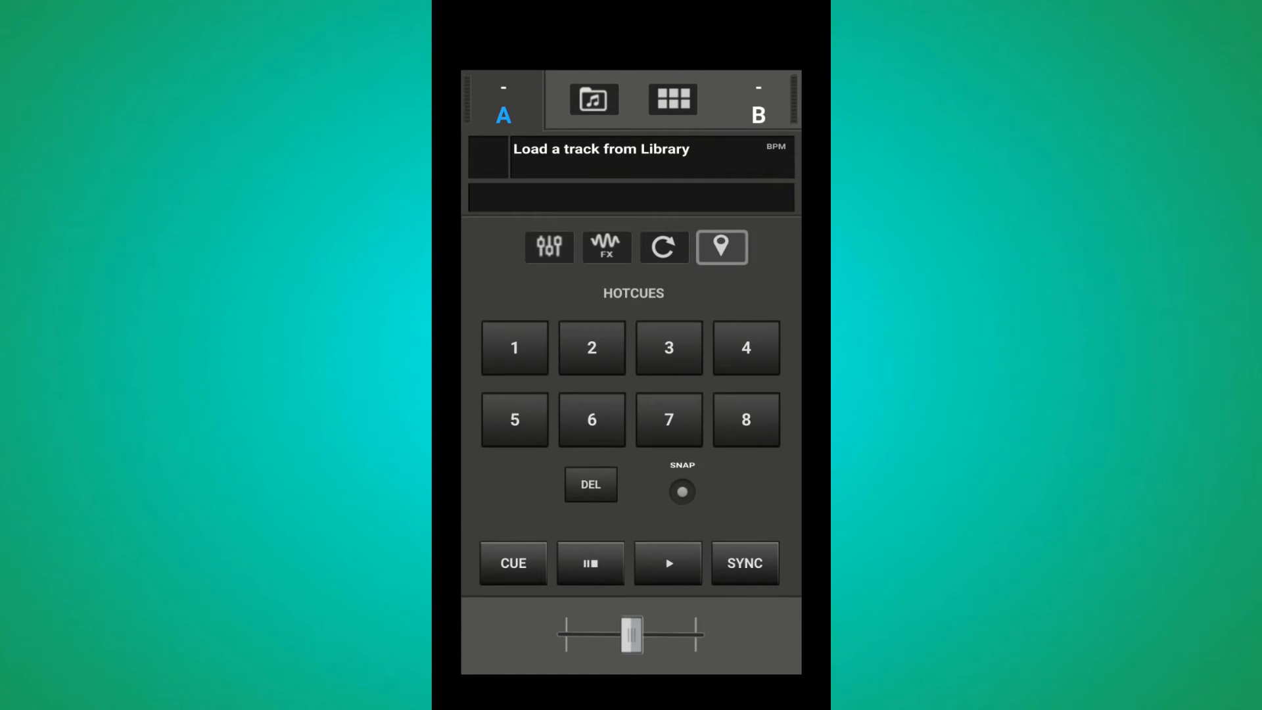
{"action": "left_click", "coordinate": [663, 247]}
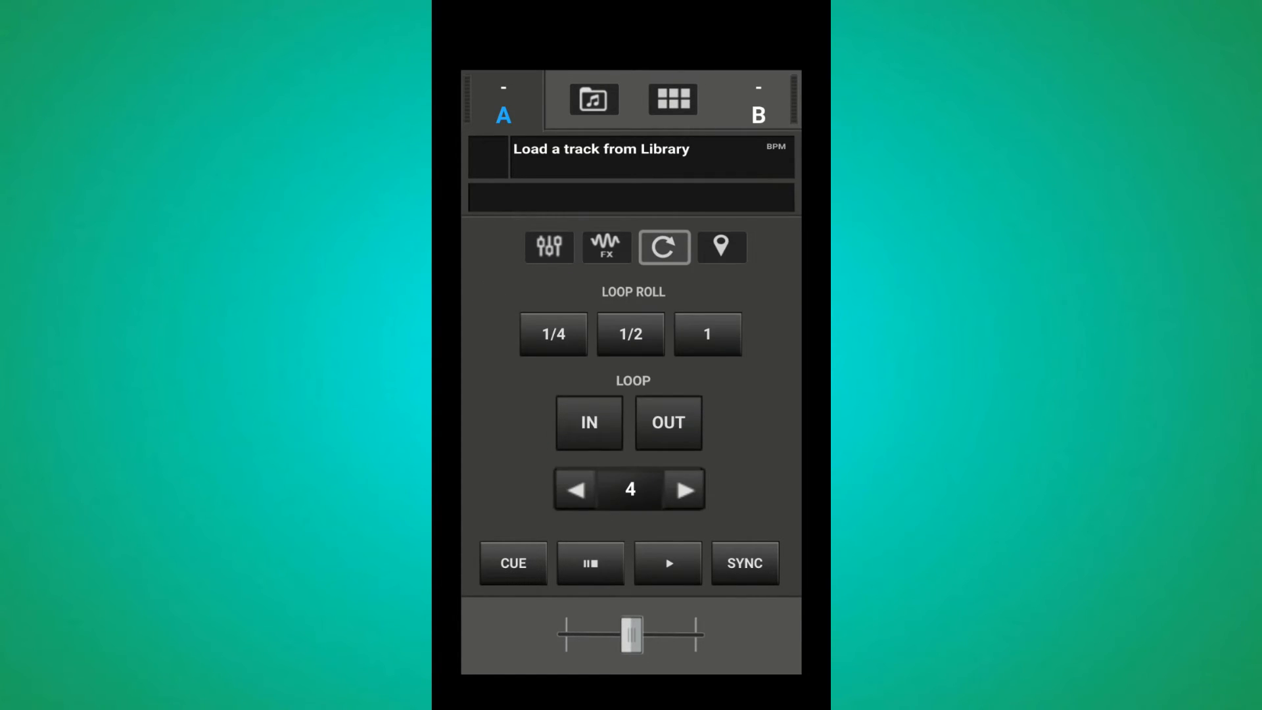
{"action": "left_click", "coordinate": [606, 247]}
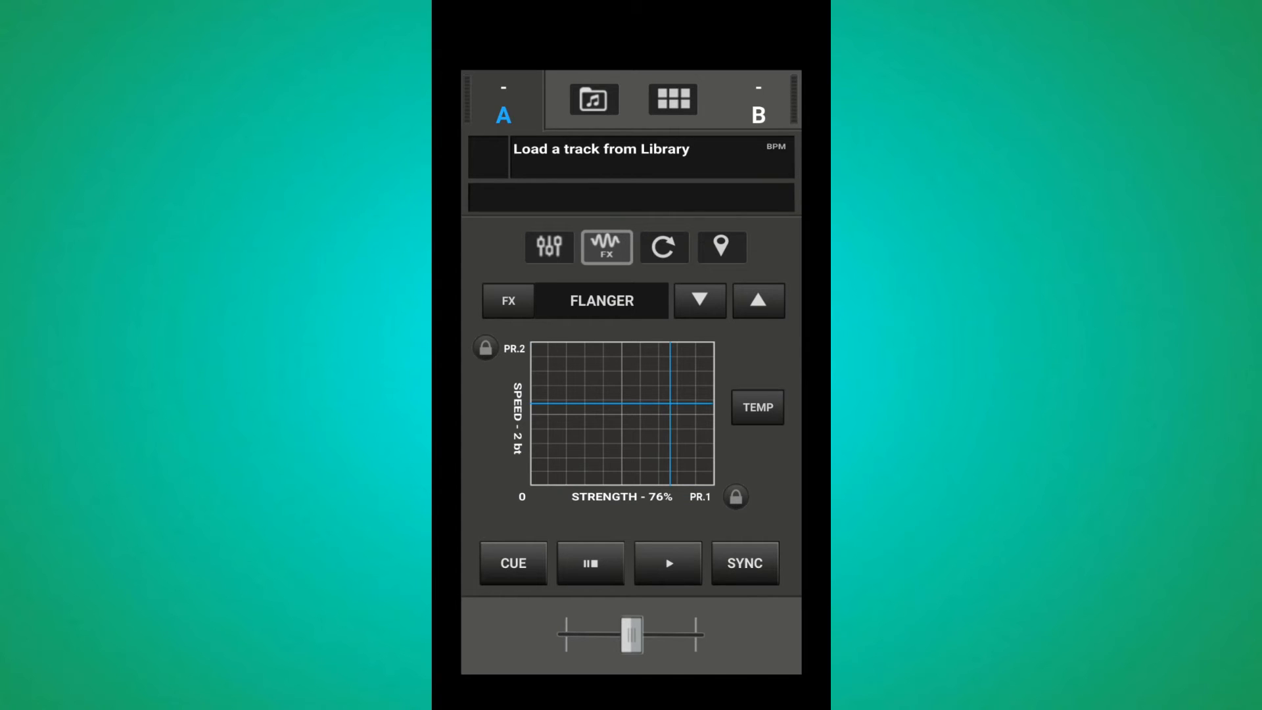
{"action": "left_click", "coordinate": [549, 246]}
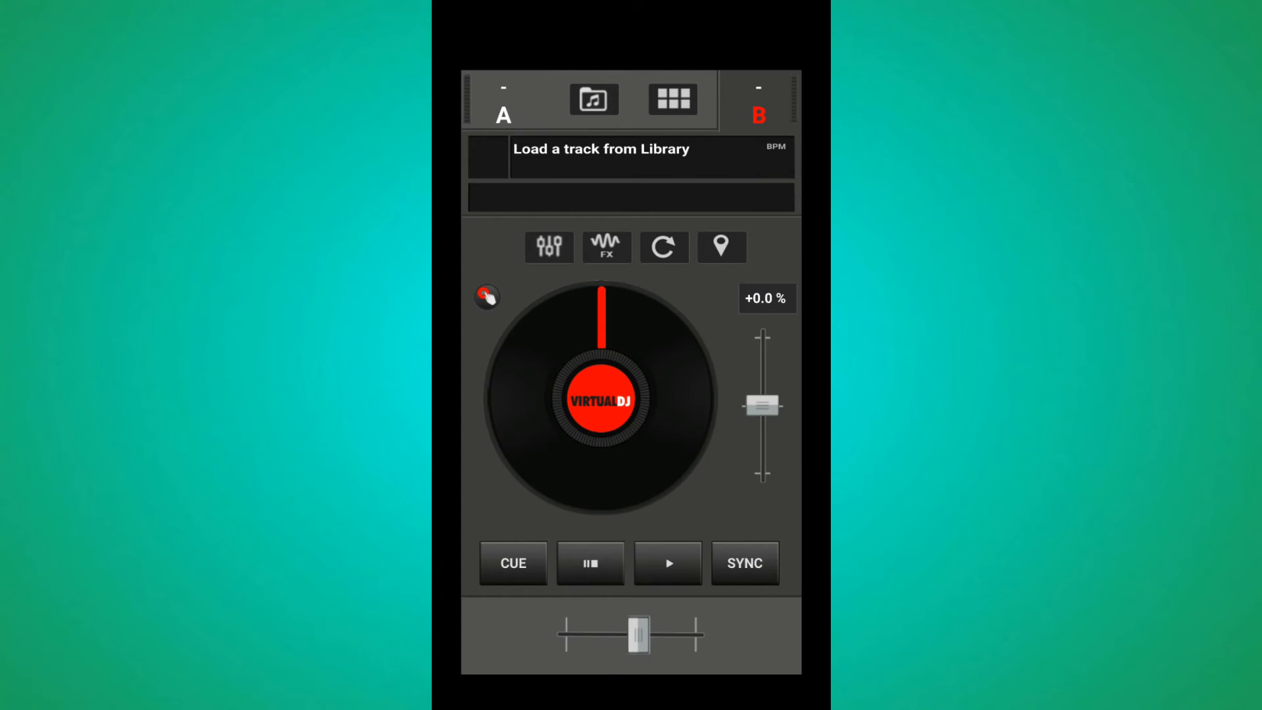
{"action": "left_click_drag", "start_coordinate": [636, 635], "coordinate": [690, 635]}
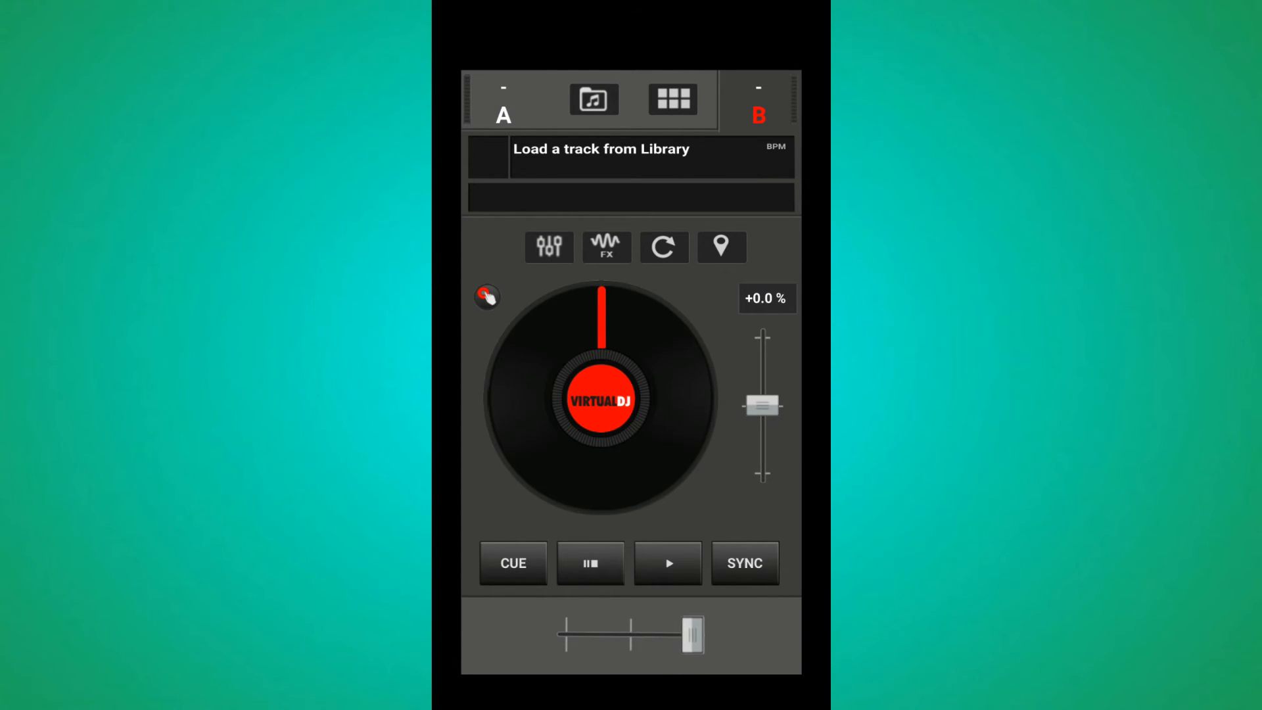